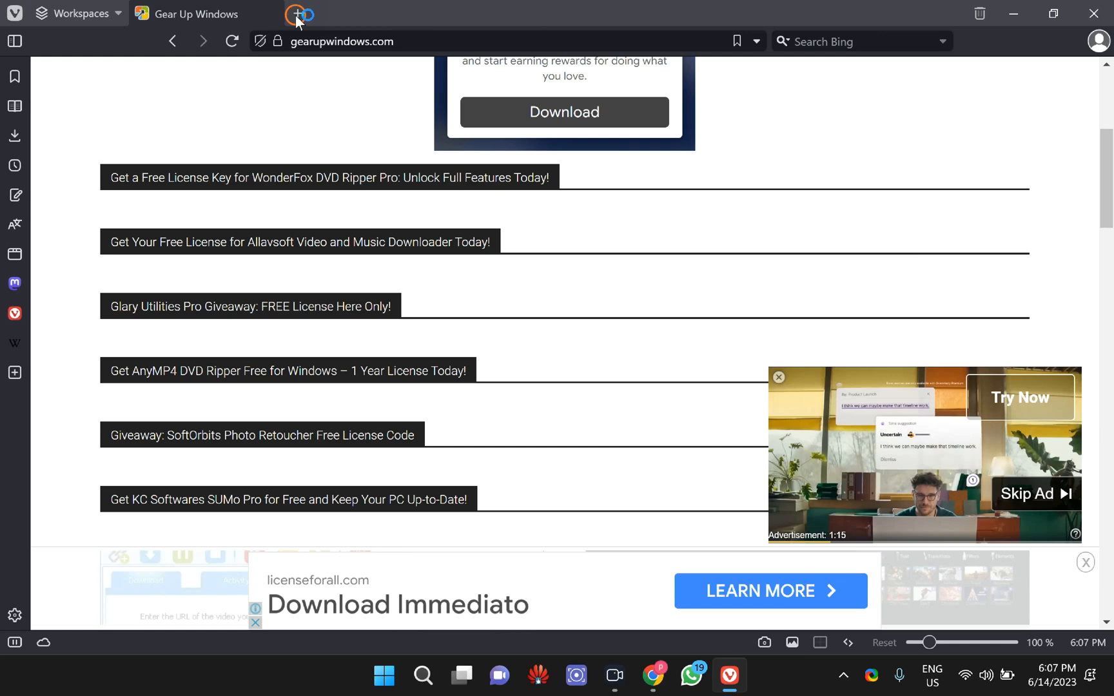
Start a fresh tab on the Vivaldi Start Page beside the Gear Up Windows tab
{"action": "left_click", "coordinate": [299, 13]}
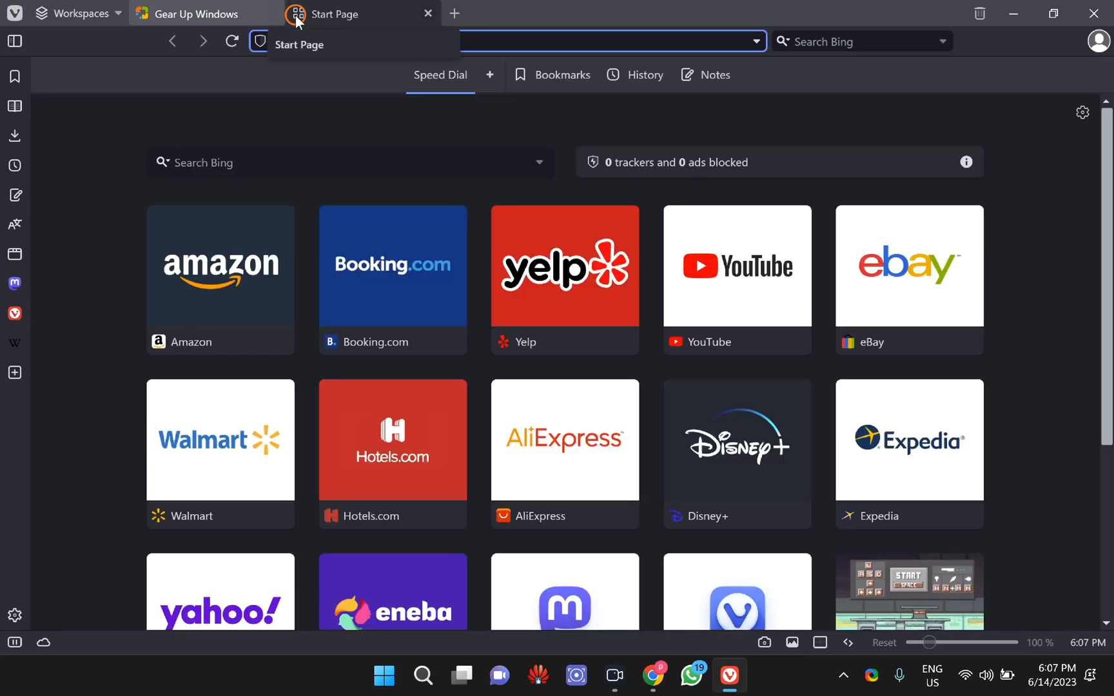
Navigate the new tab to vivaldi://flags to reach the Experiments page
{"action": "type", "text": "vivaldi://flags"}
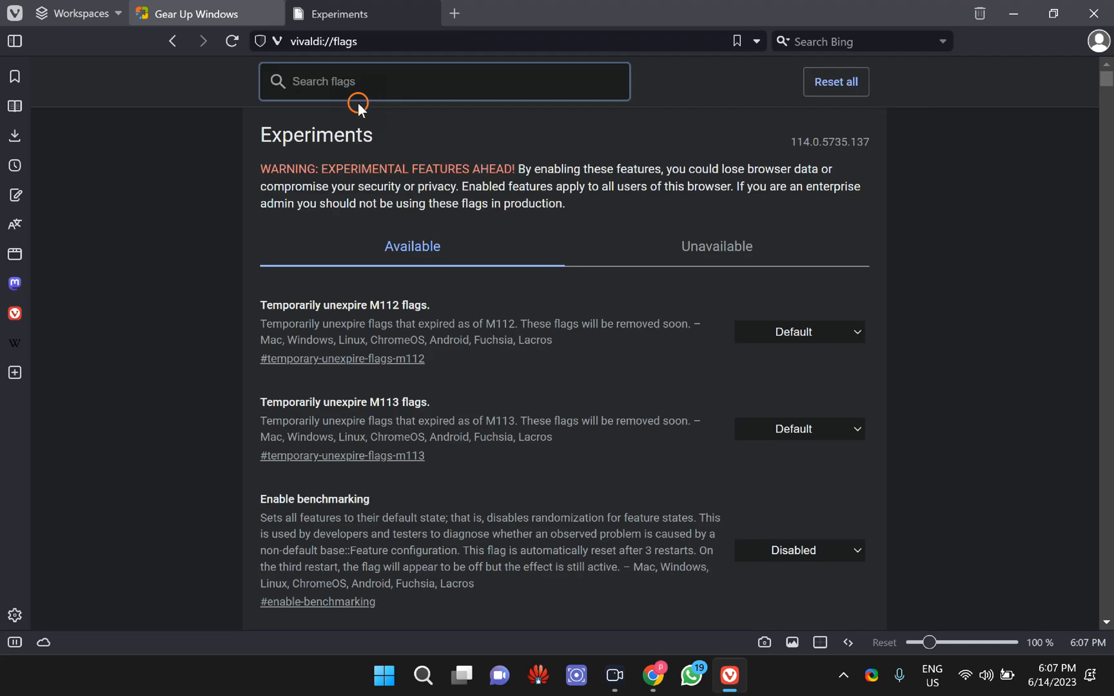
Search the flags for 'parallel' and reveal the Parallel downloading setting choices
{"action": "type", "text": "p"}
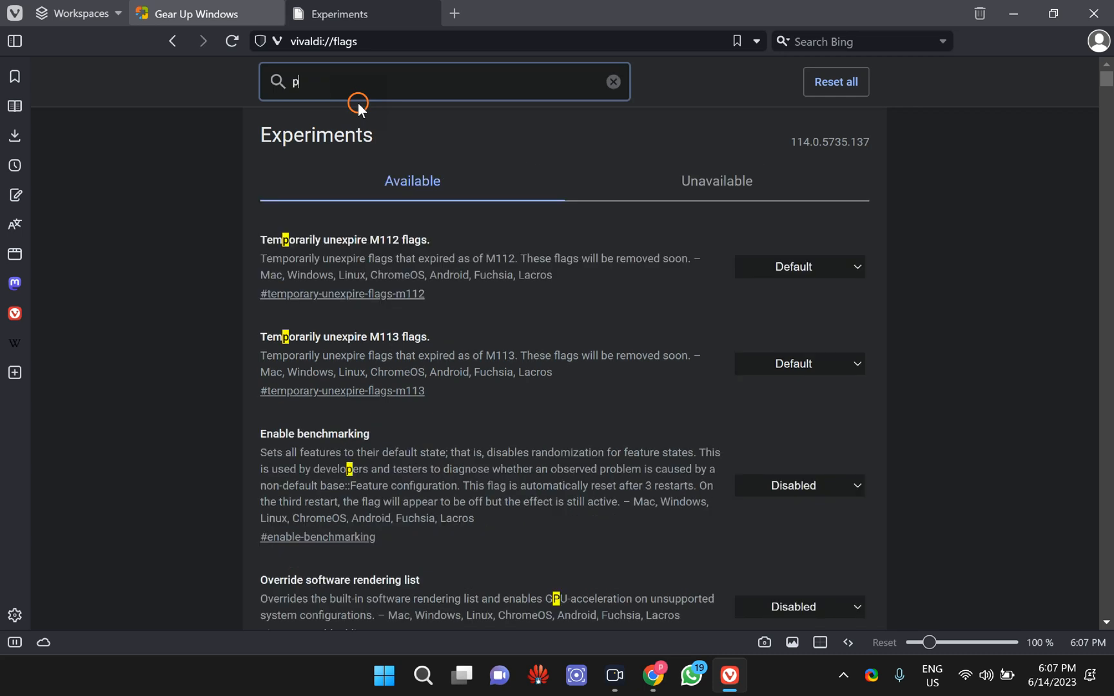
{"action": "type", "text": "arr"}
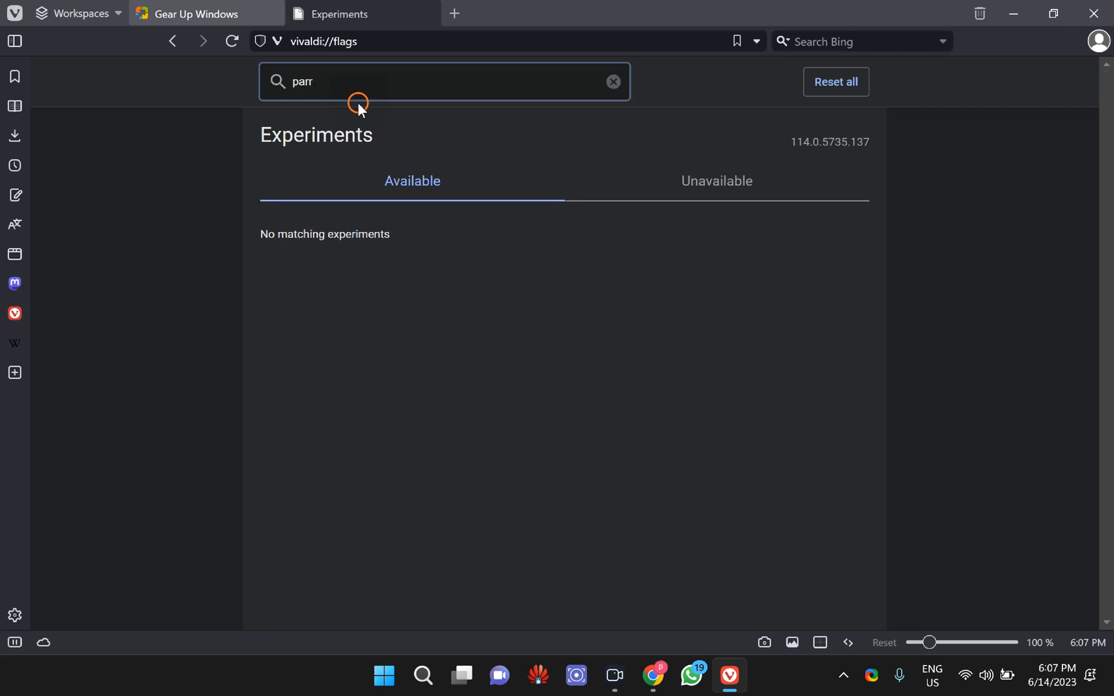
{"action": "key", "text": "Backspace"}
{"action": "type", "text": "allel"}
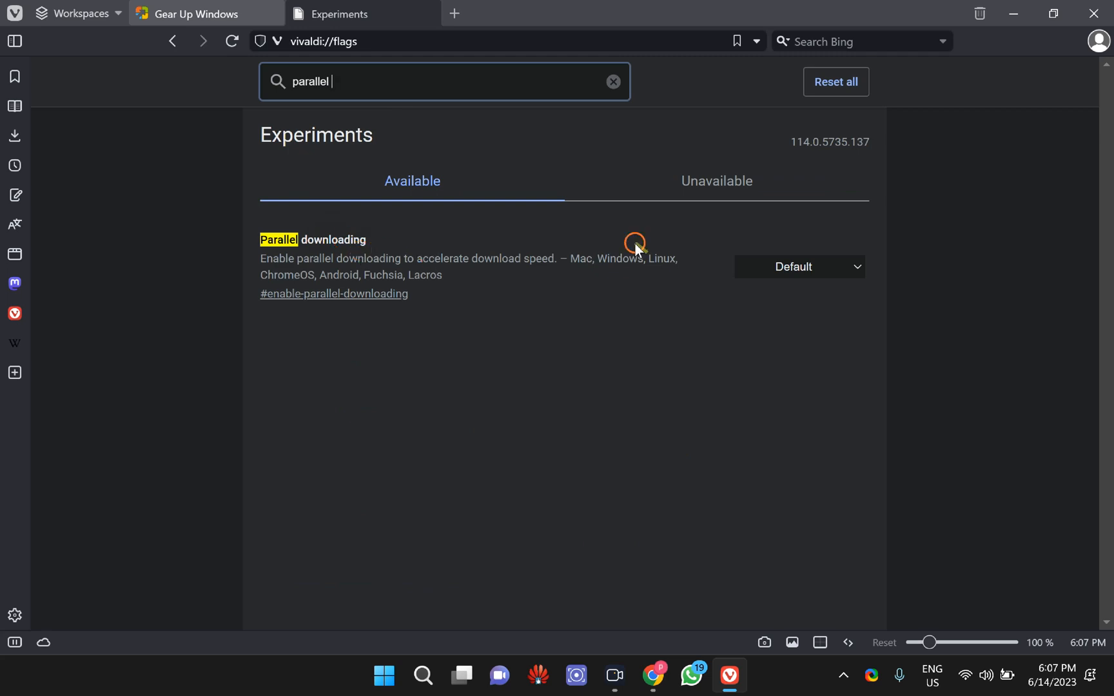
{"action": "mouse_move", "coordinate": [812, 276]}
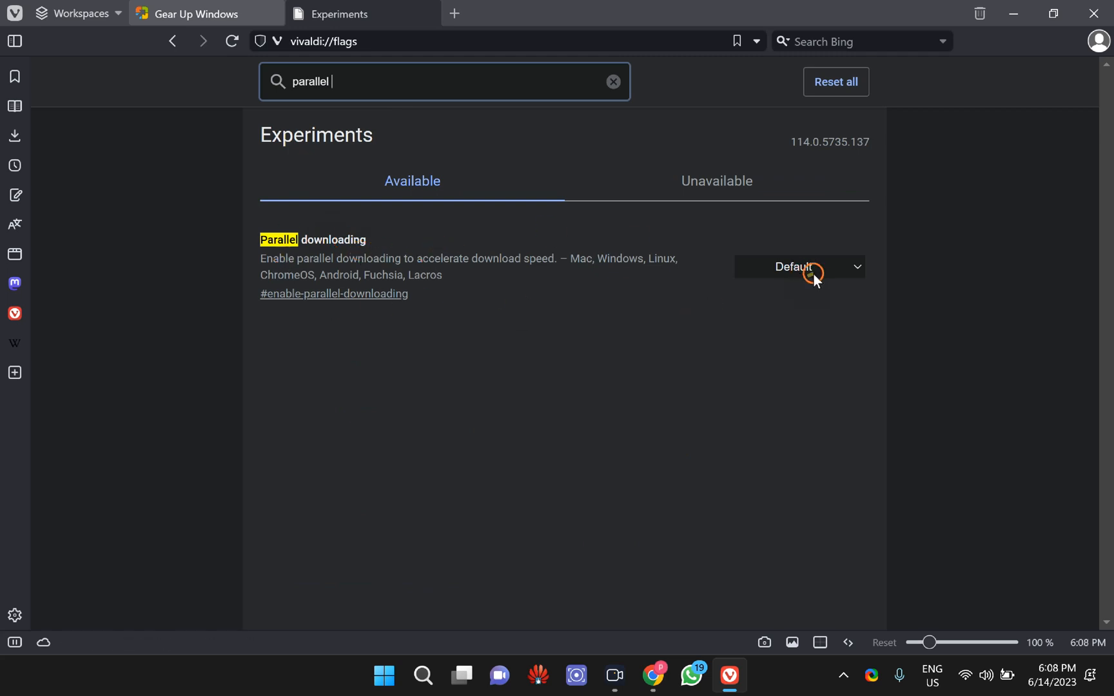
{"action": "left_click", "coordinate": [798, 267]}
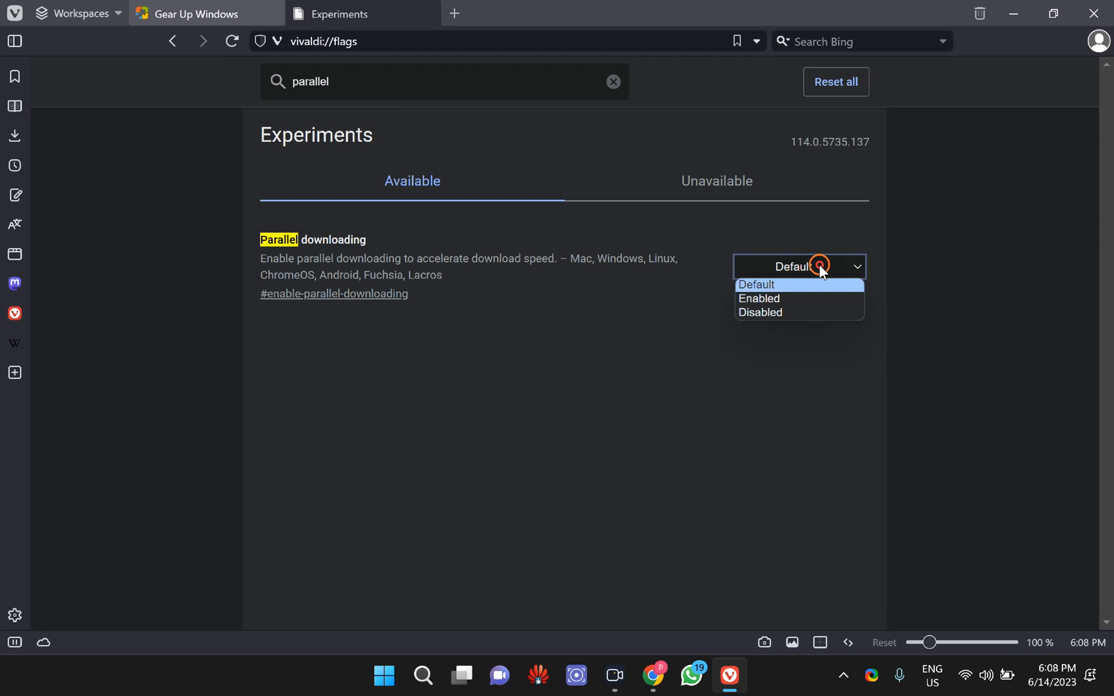
Switch Parallel downloading from Default to Enabled
{"action": "left_click", "coordinate": [758, 298]}
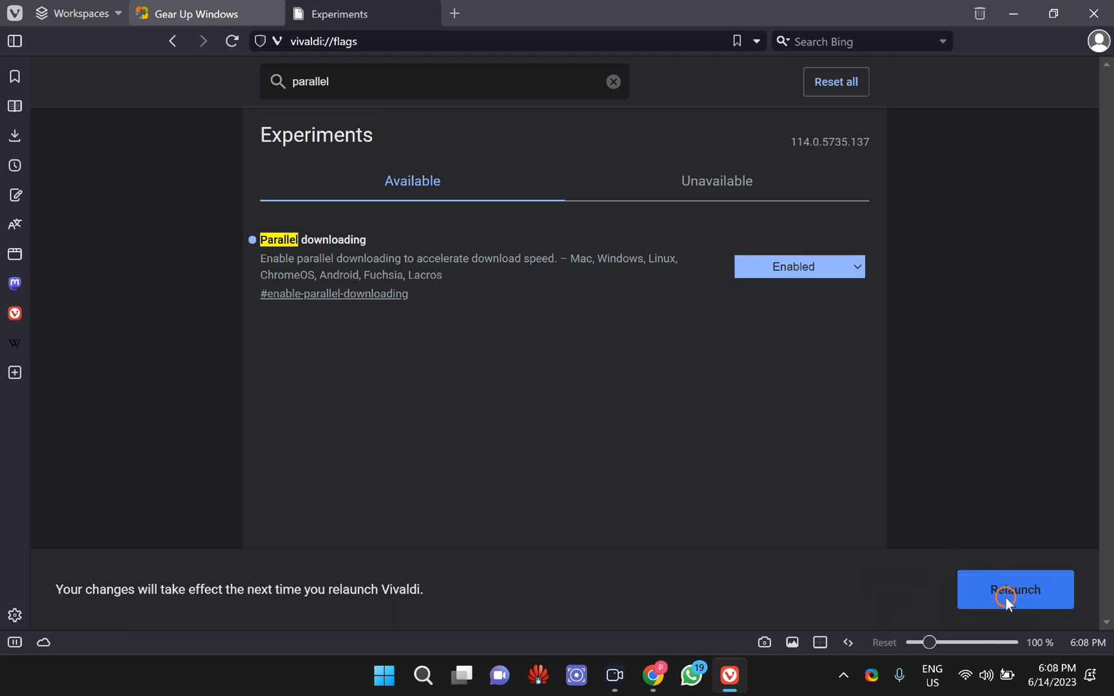
Relaunch Vivaldi and confirm the exit so the flag change applies
{"action": "left_click", "coordinate": [1015, 589]}
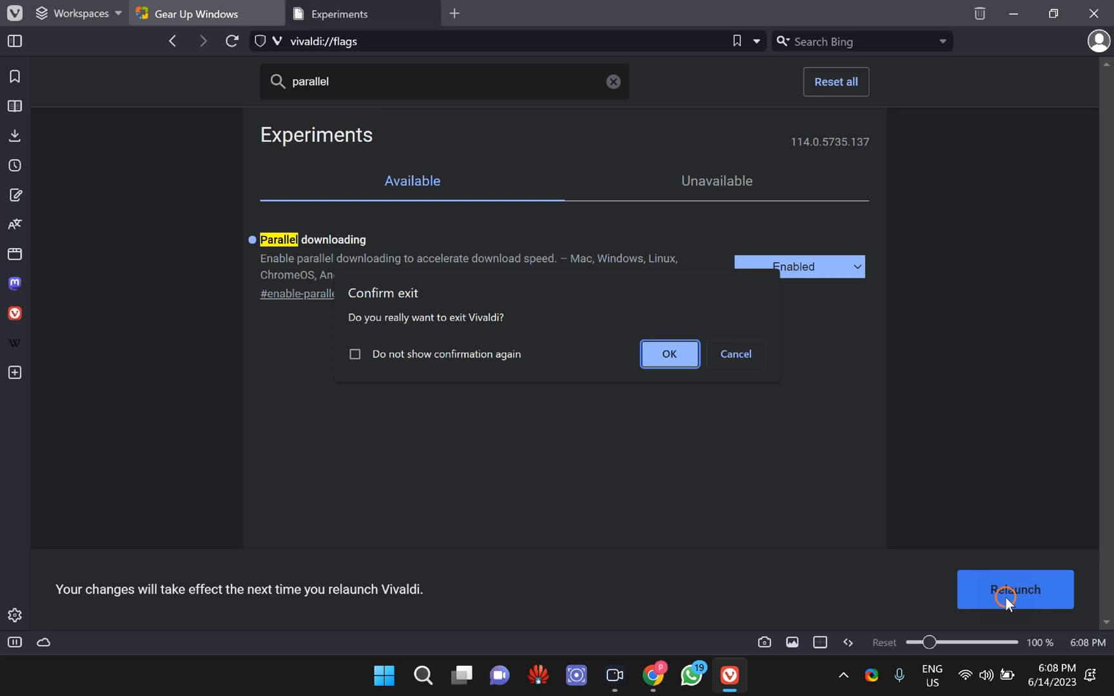
{"action": "mouse_move", "coordinate": [670, 353]}
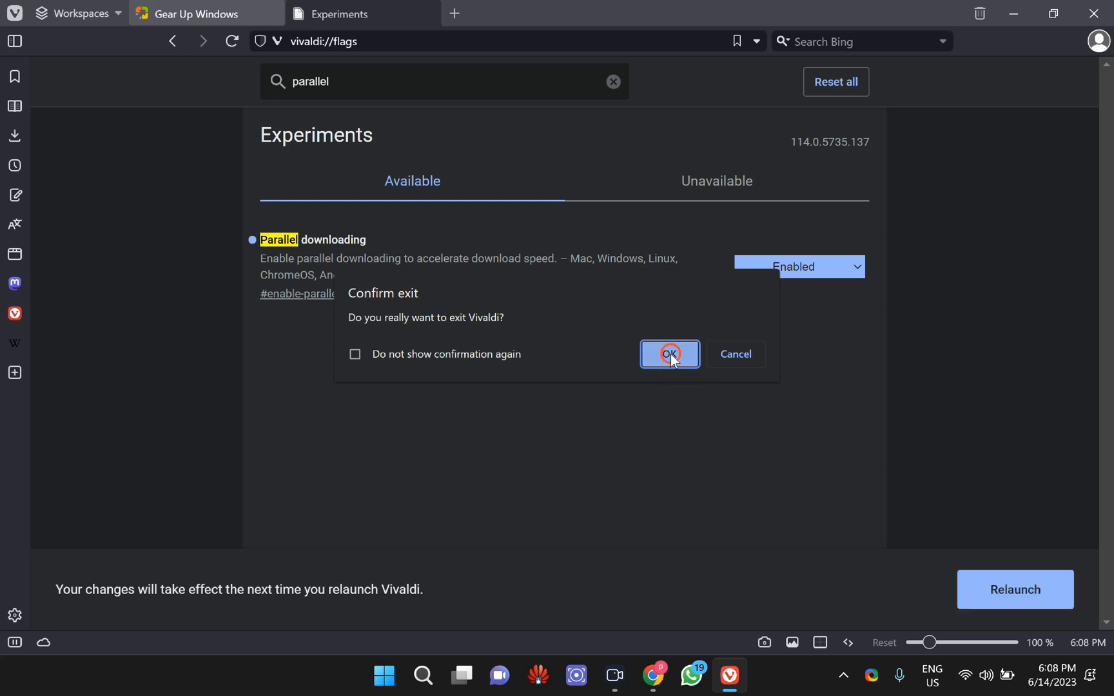
{"action": "left_click", "coordinate": [668, 353]}
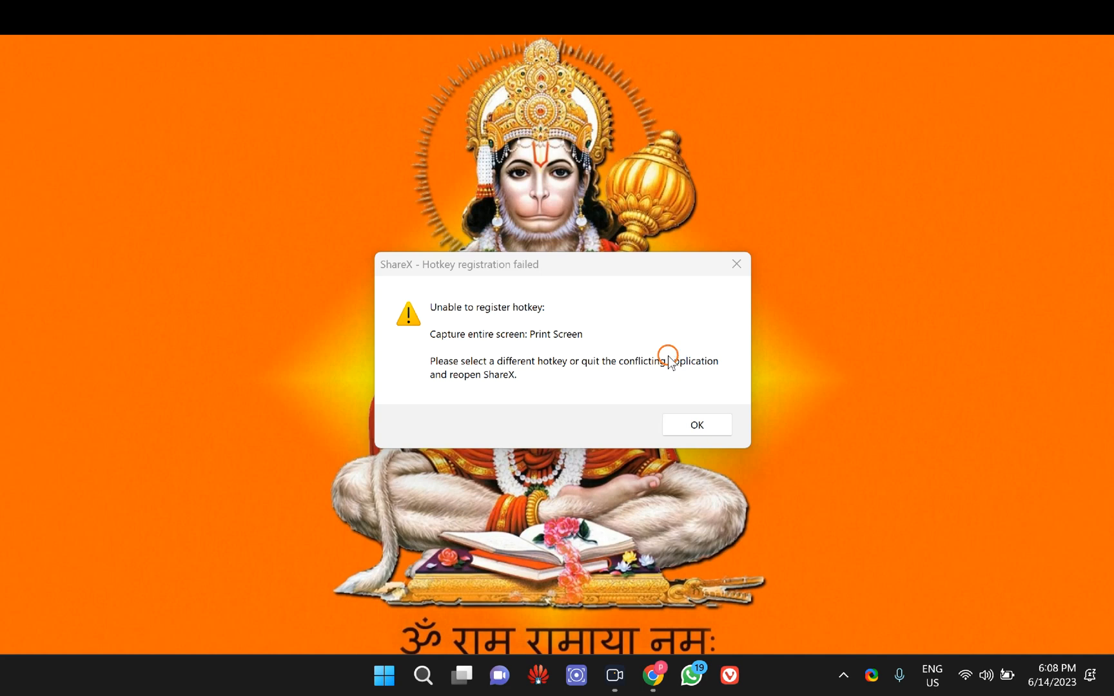
Dismiss the ShareX hotkey error and let Vivaldi reopen on the flags page
{"action": "left_click", "coordinate": [695, 424]}
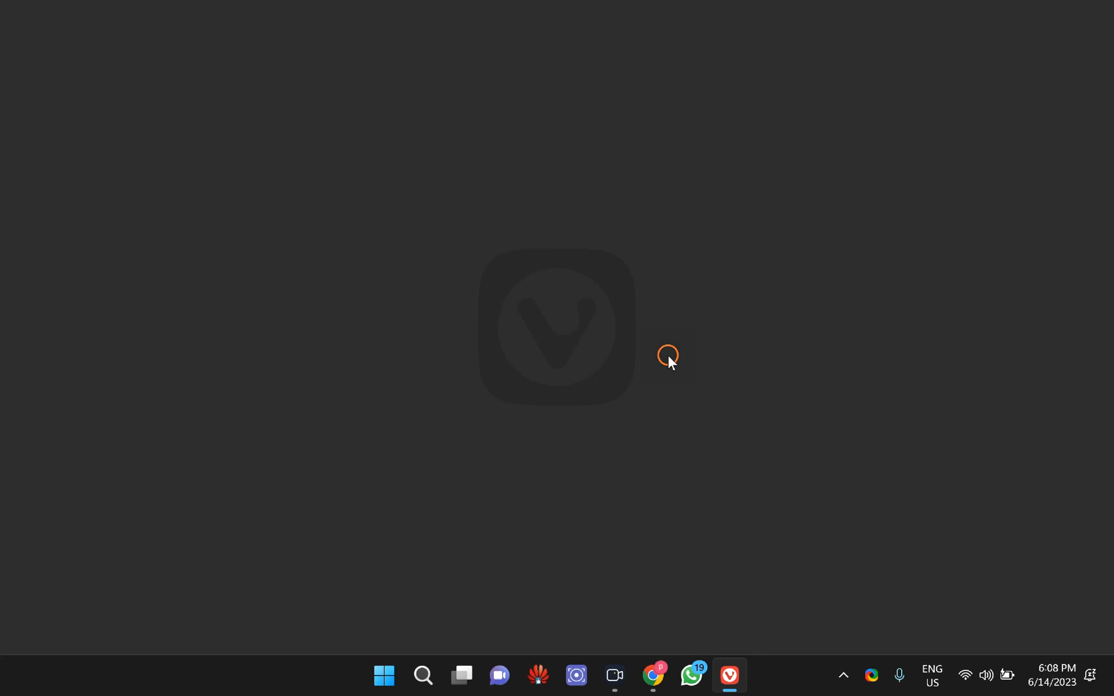
{"action": "left_click", "coordinate": [728, 675]}
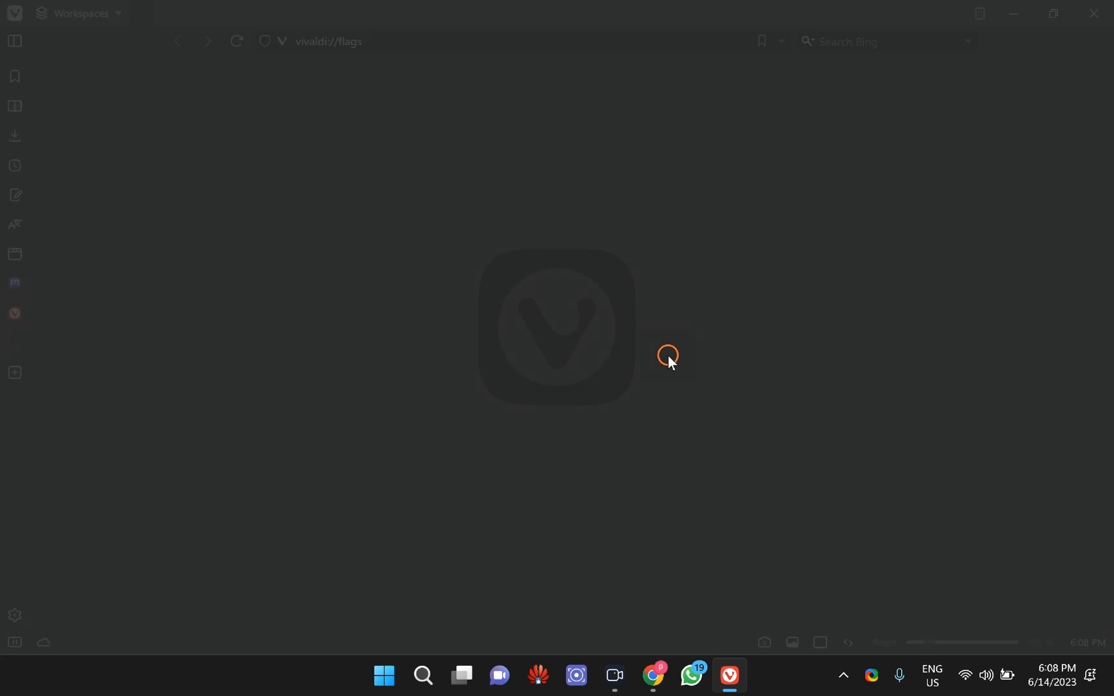